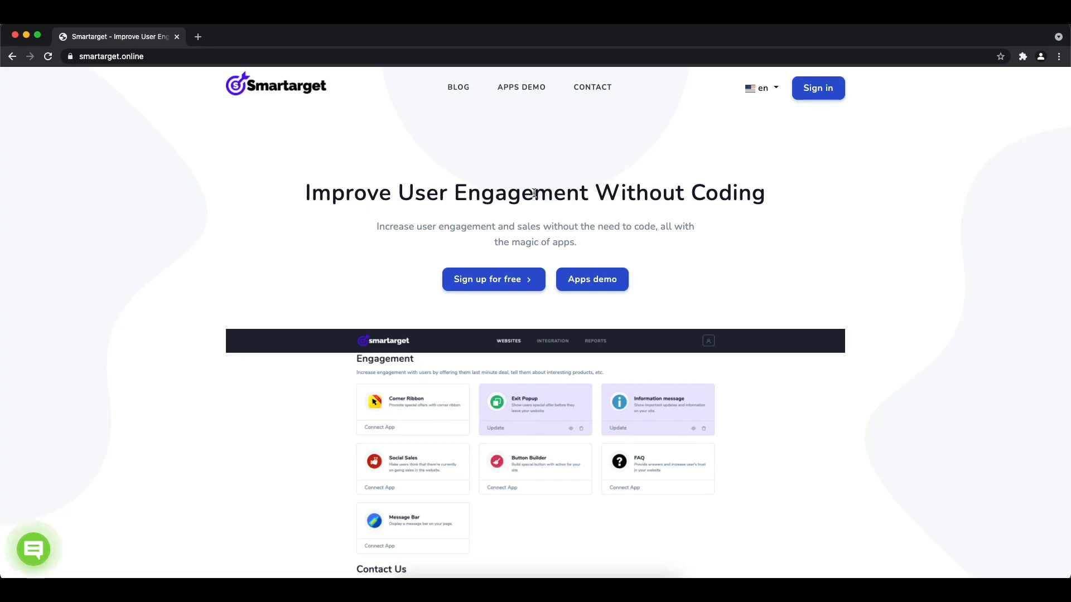
Step: Go to the Apps Demo page from the Smartarget home page
click(520, 87)
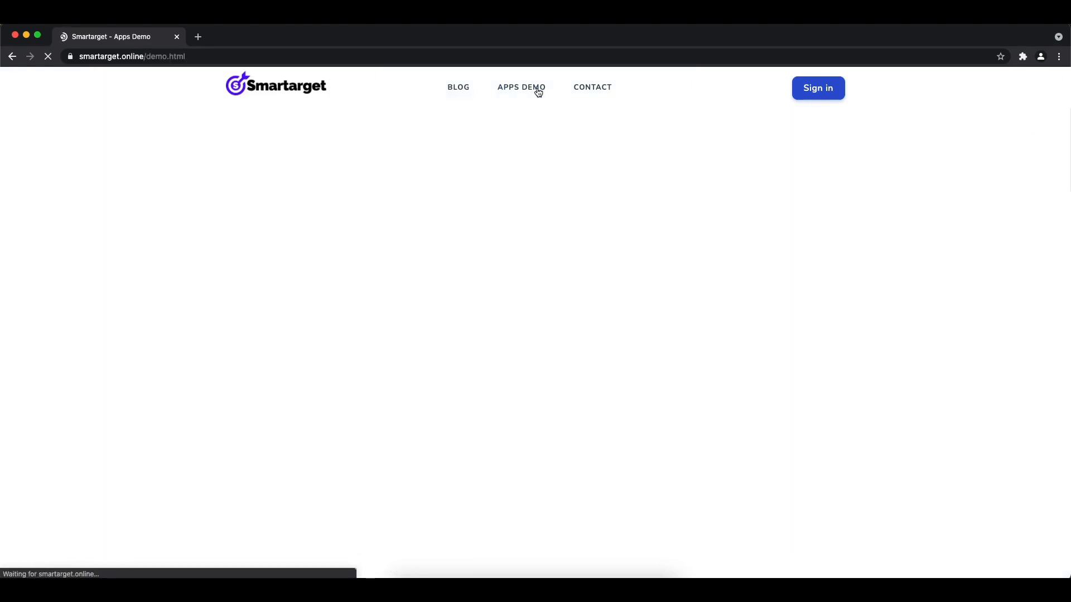
Step: Configure Facebook - Contact Us with messenger id 'bibibgames' and call-to-action message 'Contact Us'
click(521, 87)
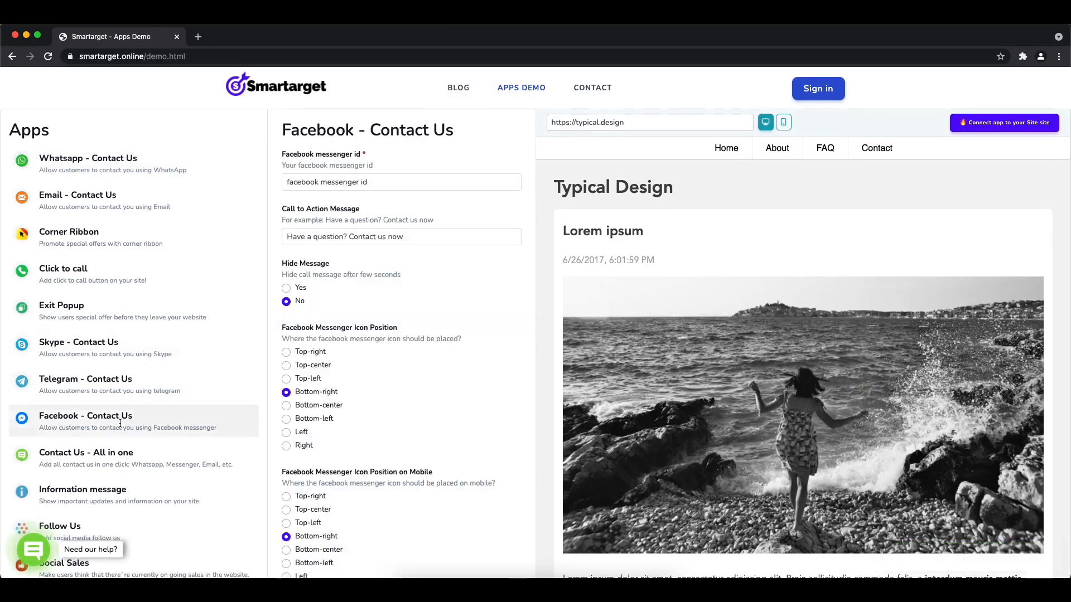
click(402, 182)
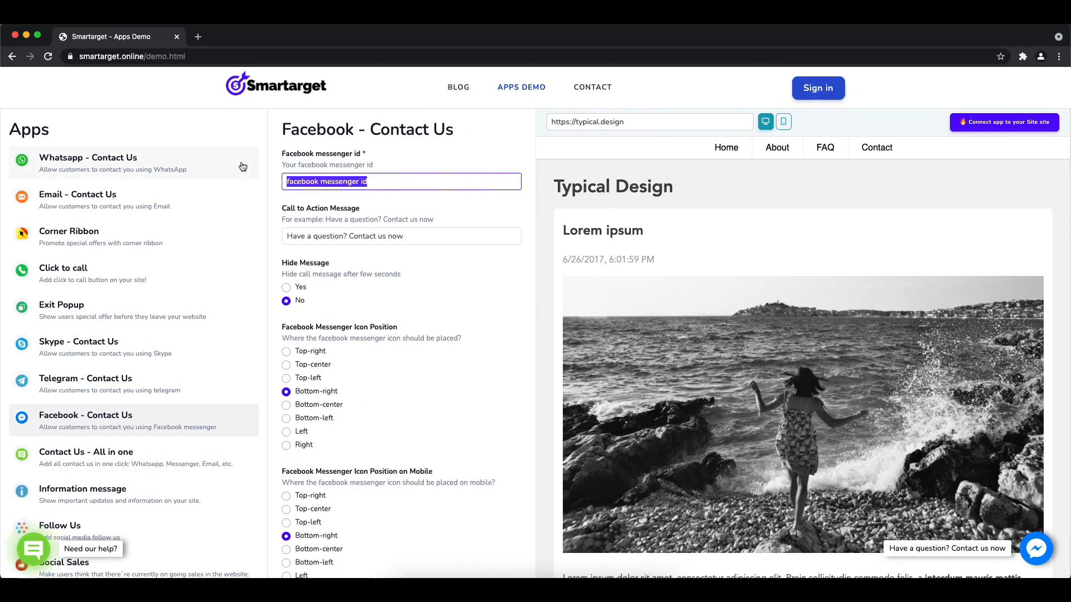
text(bibibgames)
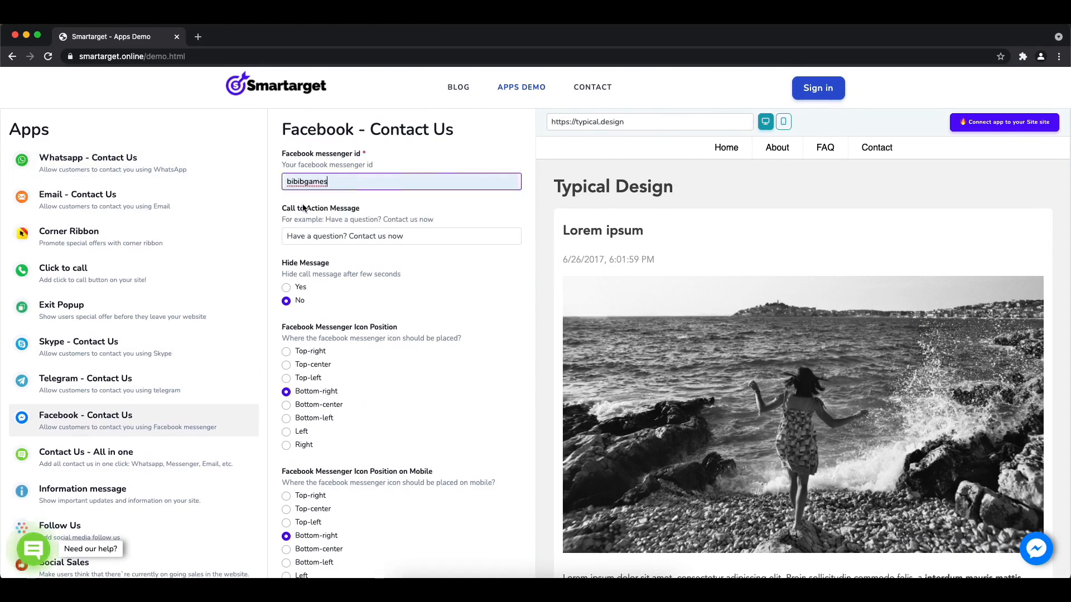
text(Co)
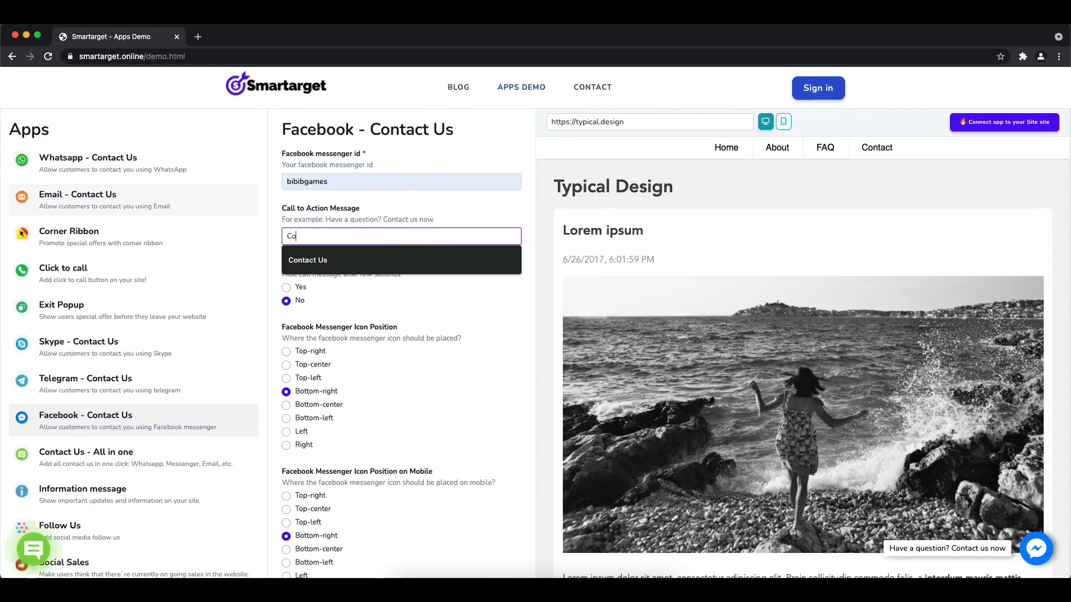
click(308, 260)
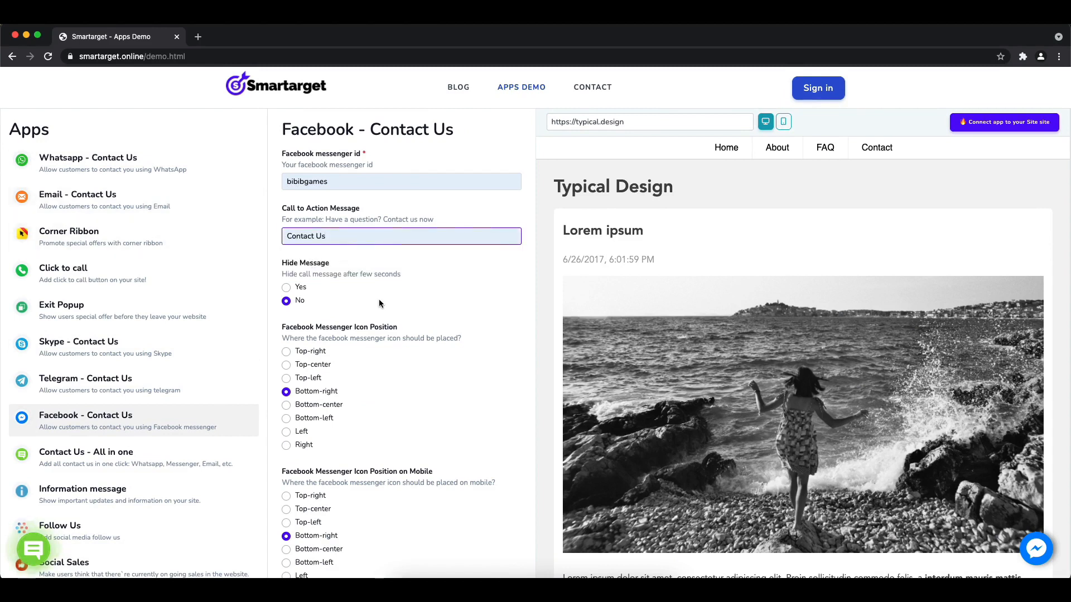
Step: Place the messenger icon bottom-left on desktop, top-left on mobile, with waves animation on
click(286, 351)
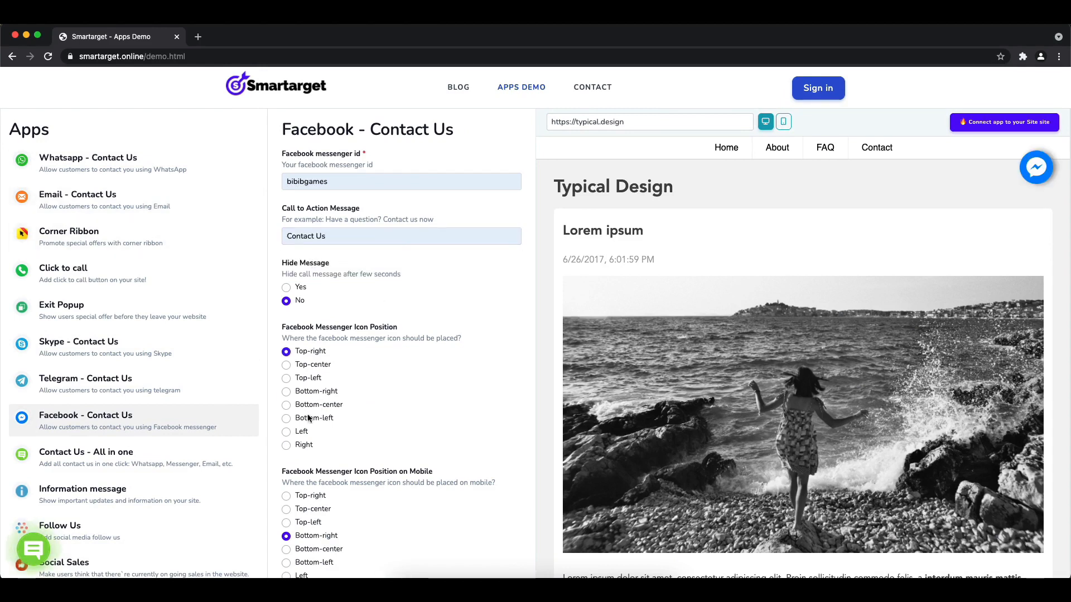
click(287, 418)
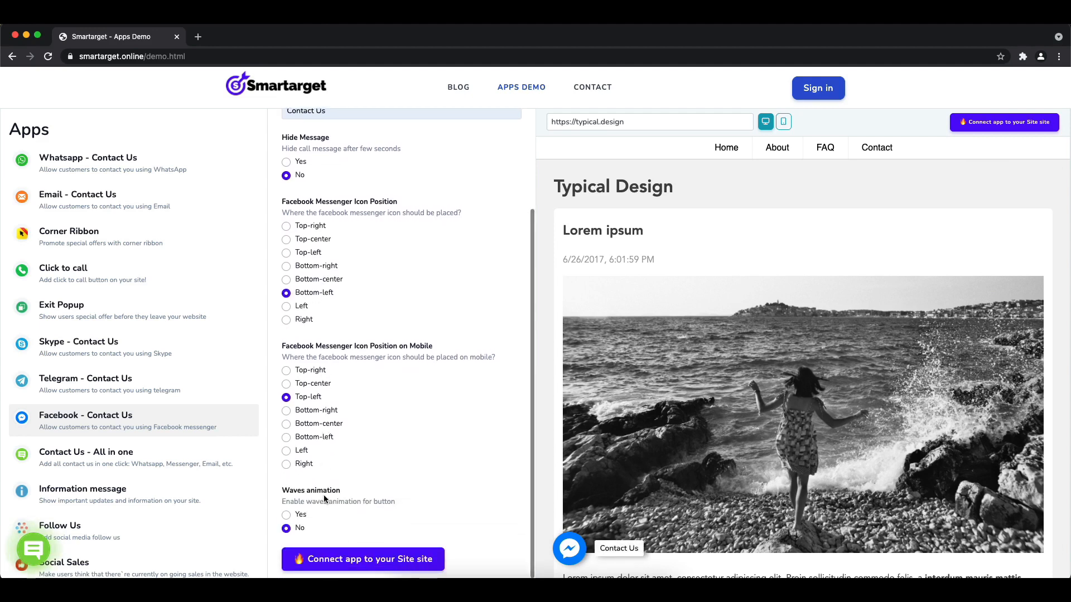
click(287, 515)
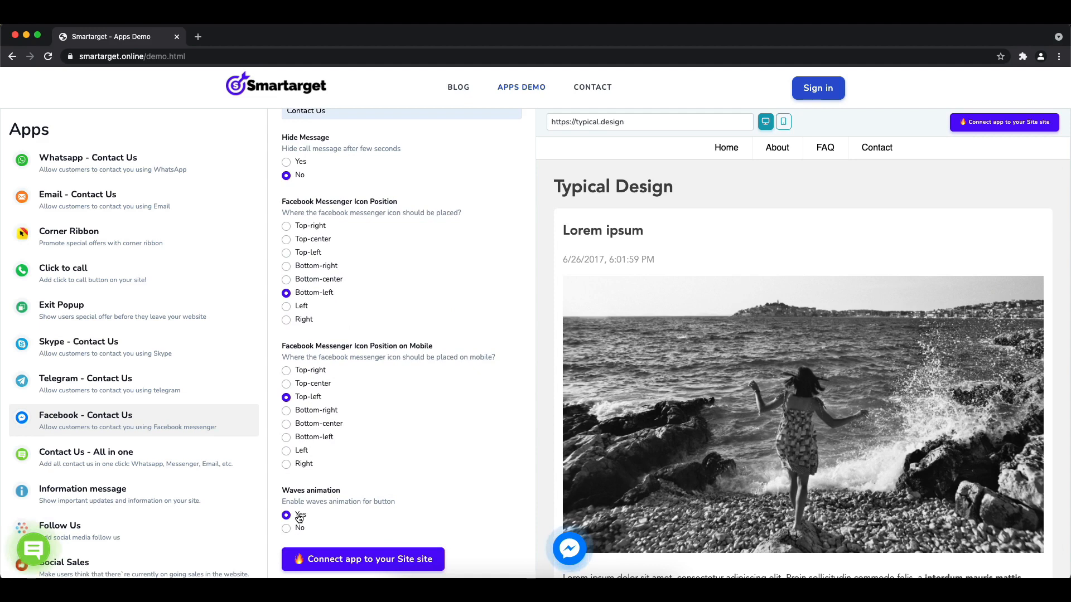
mouse_move(567, 549)
text(h)
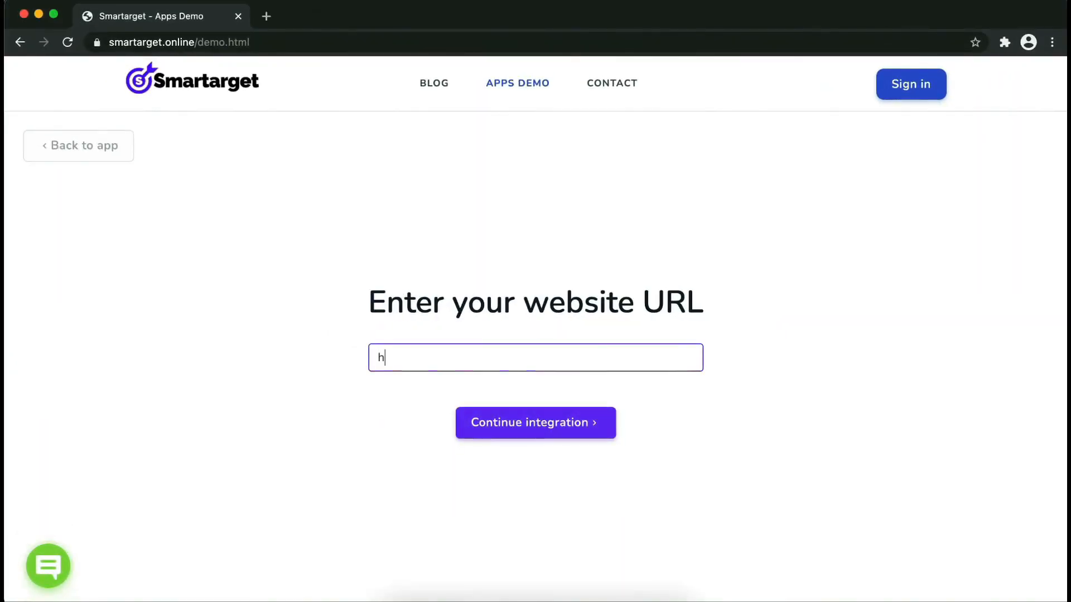
Step: Connect the app by submitting the website URL and continuing integration
text(ttps://exa)
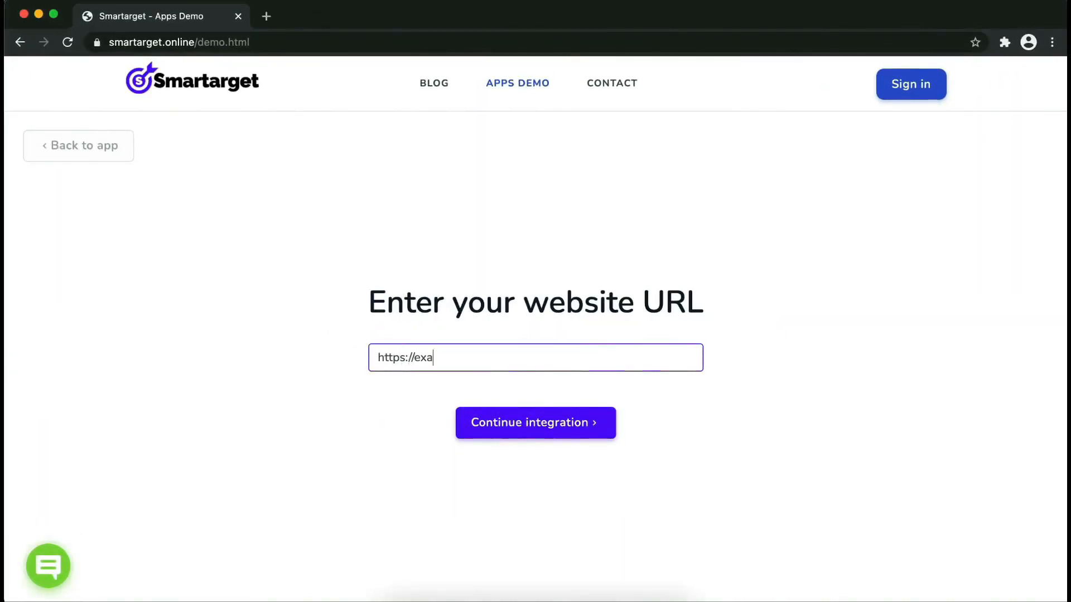
click(535, 422)
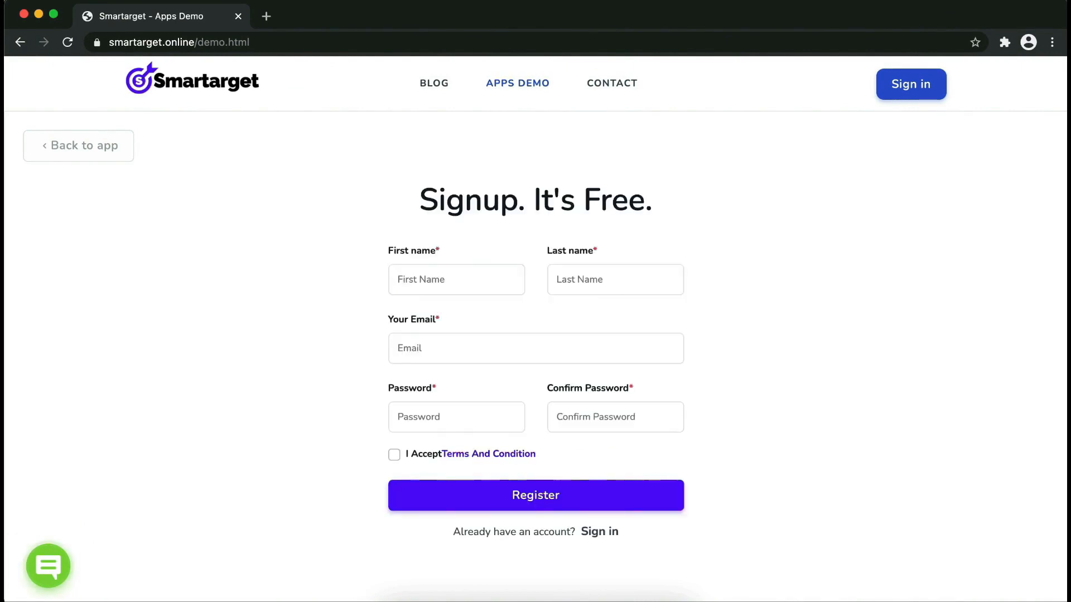
Step: Register a free account with first name 'jon', email and password, accepting the terms
click(455, 279)
text(John)
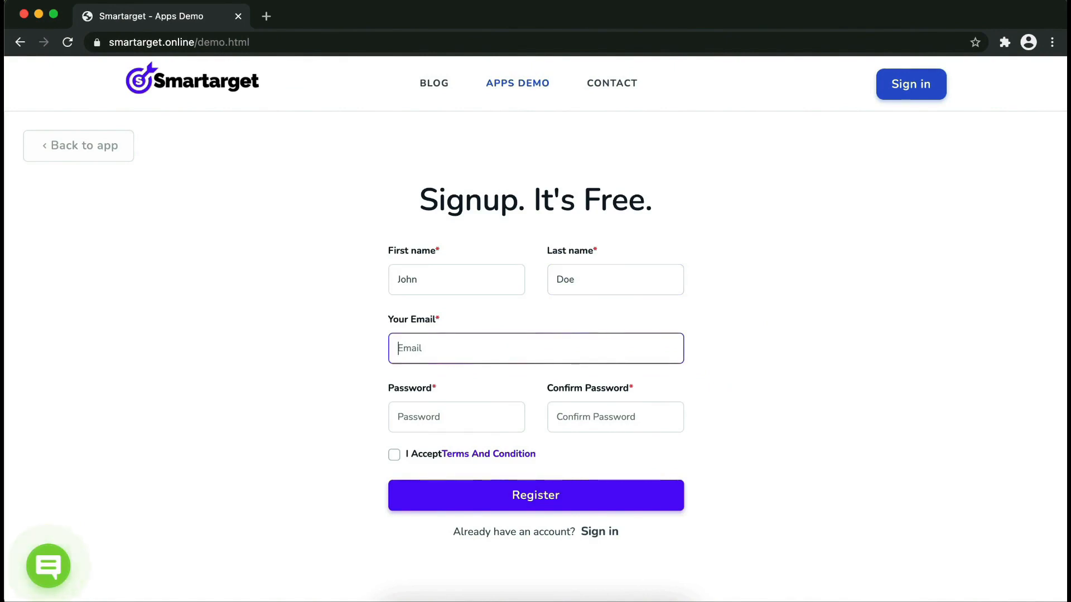
text(jon)
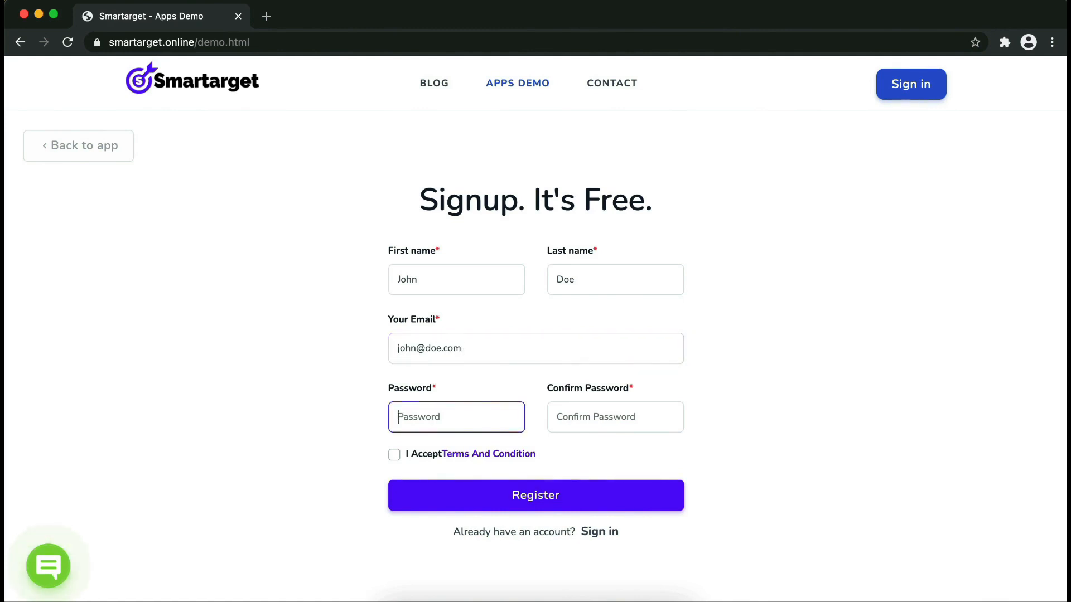
text(•••••)
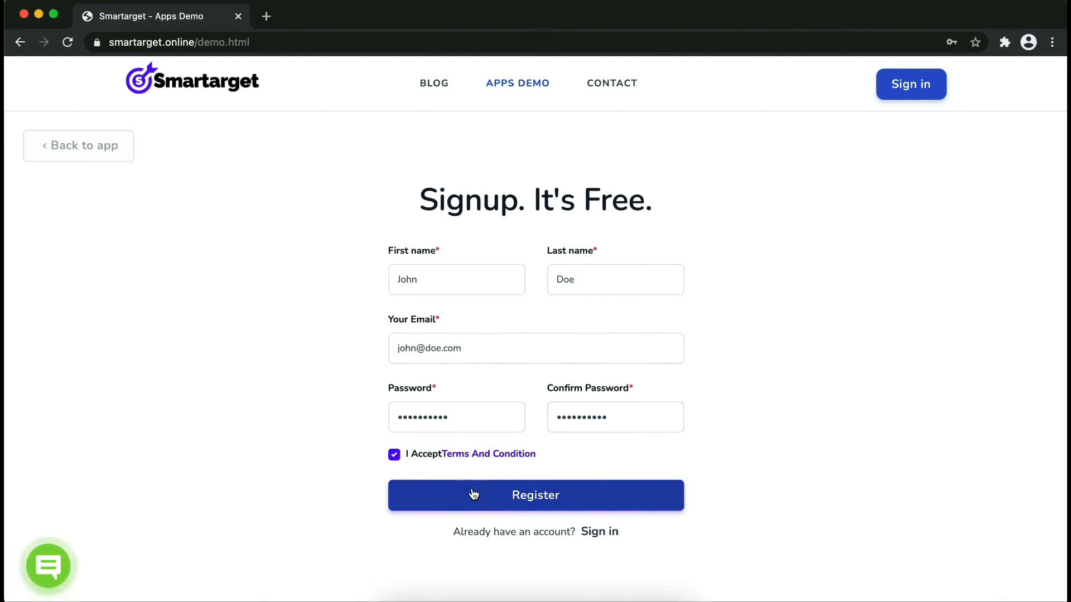
click(536, 495)
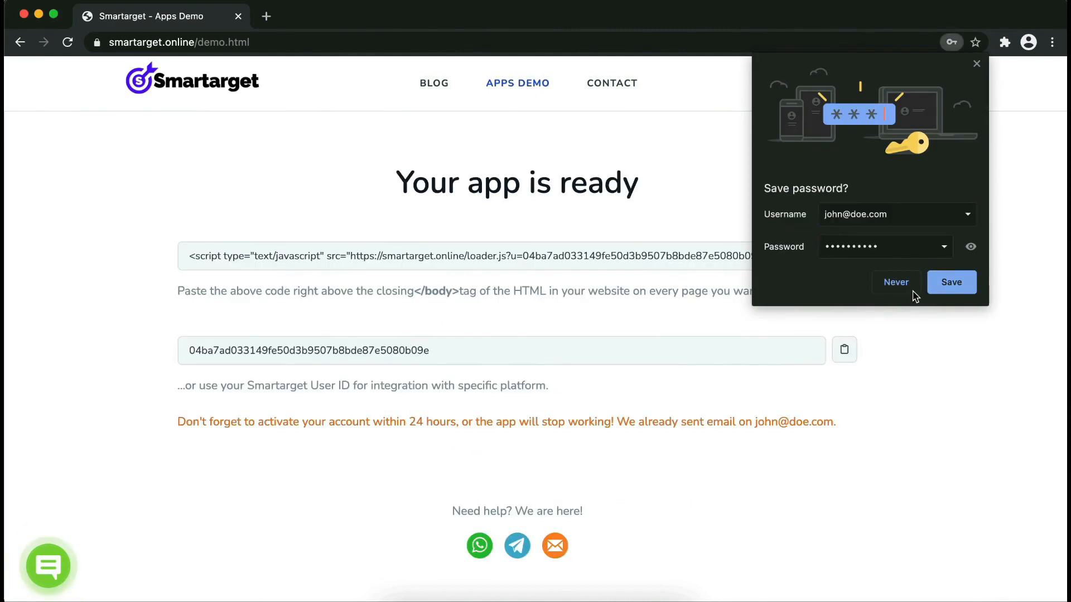
Step: Decline Chrome's save-password offer and copy the embed script to the clipboard
click(895, 282)
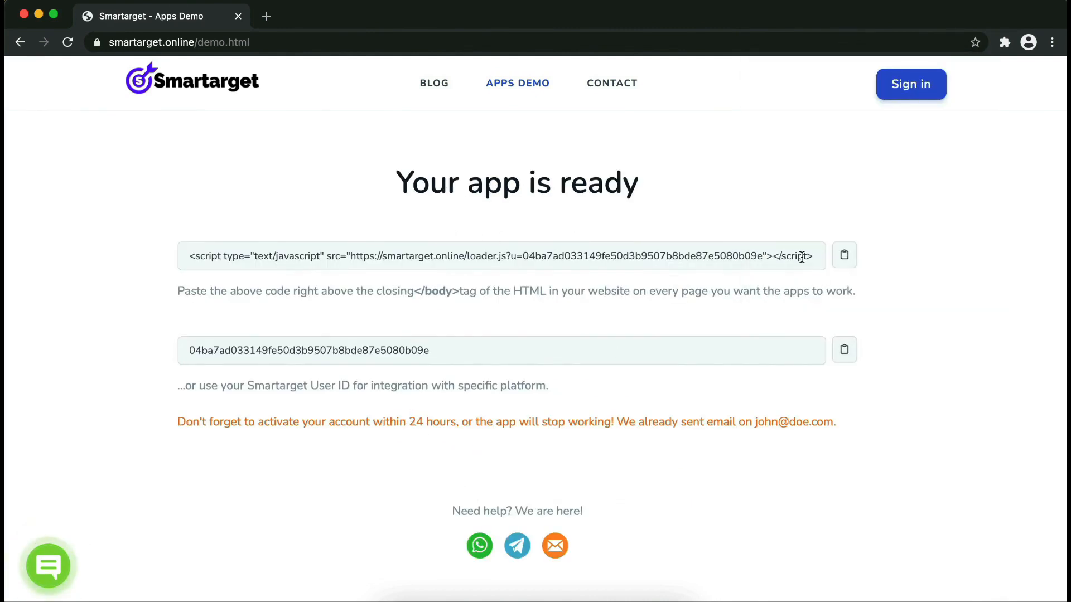
click(845, 256)
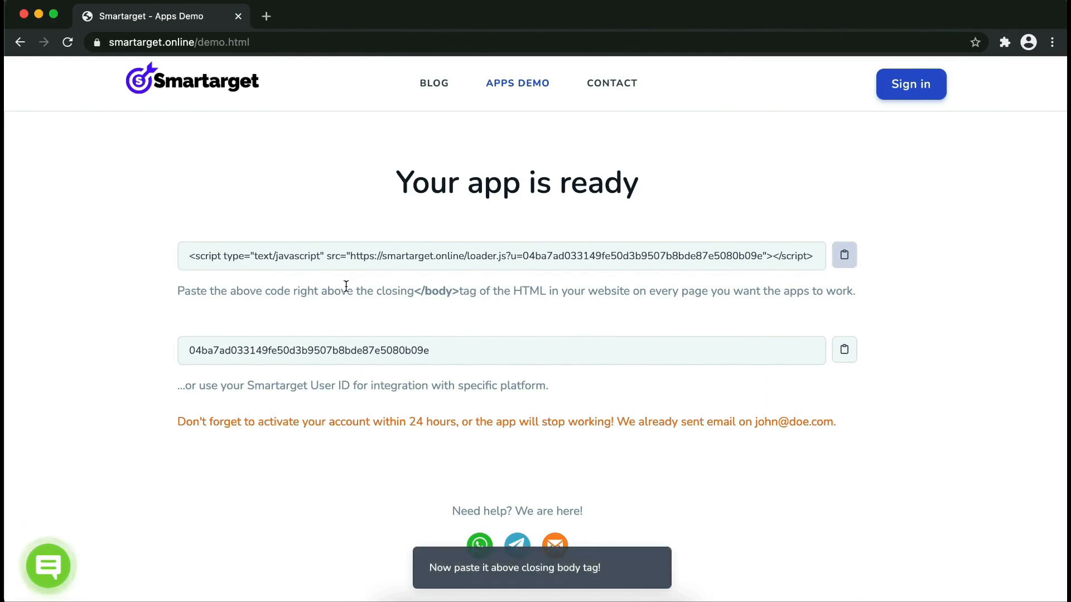
mouse_move(406, 293)
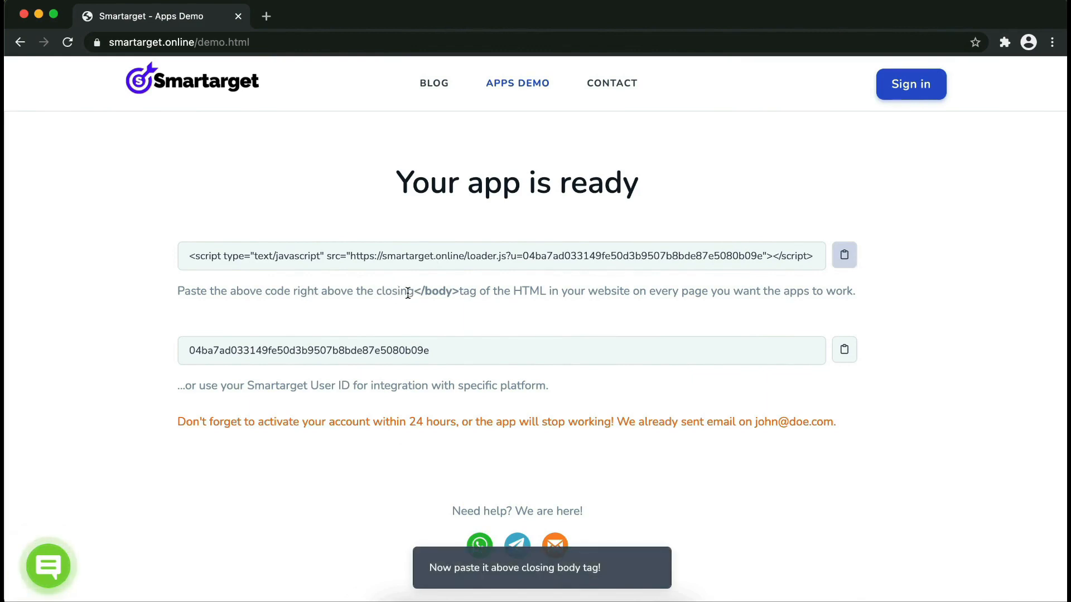